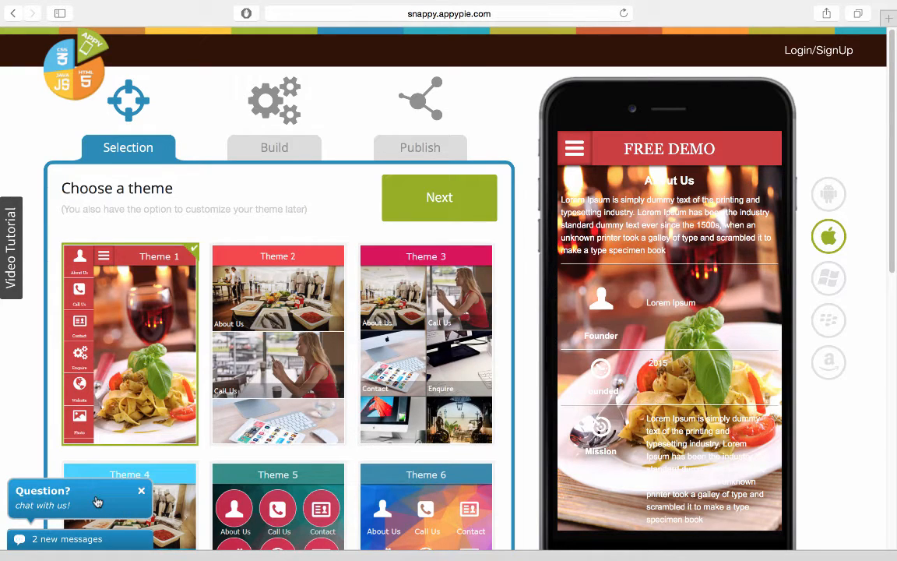
mouse_move(55, 496)
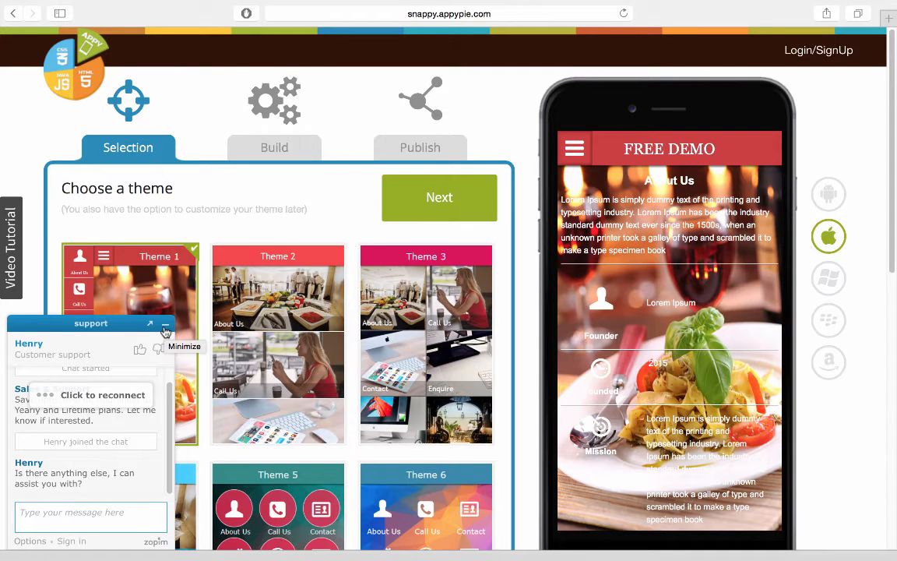
- Collapse the support chat, proceed to Build, and show the Notification system page down to its Zopim key field
left_click(165, 325)
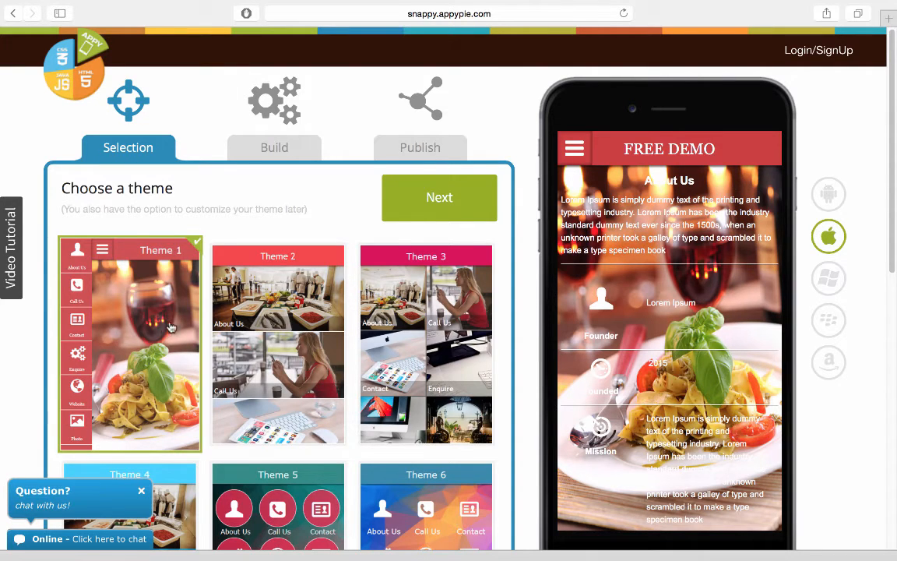
left_click(439, 196)
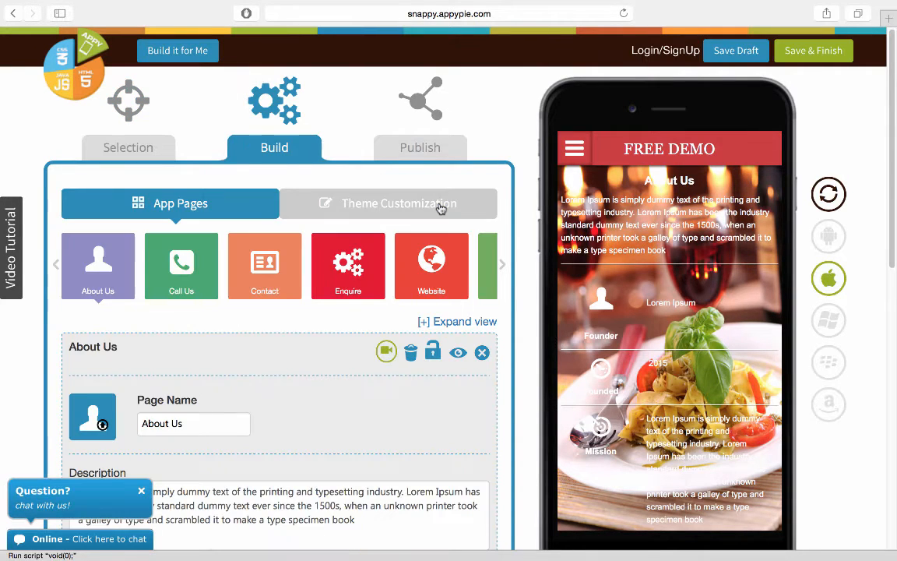
scroll("down", 3)
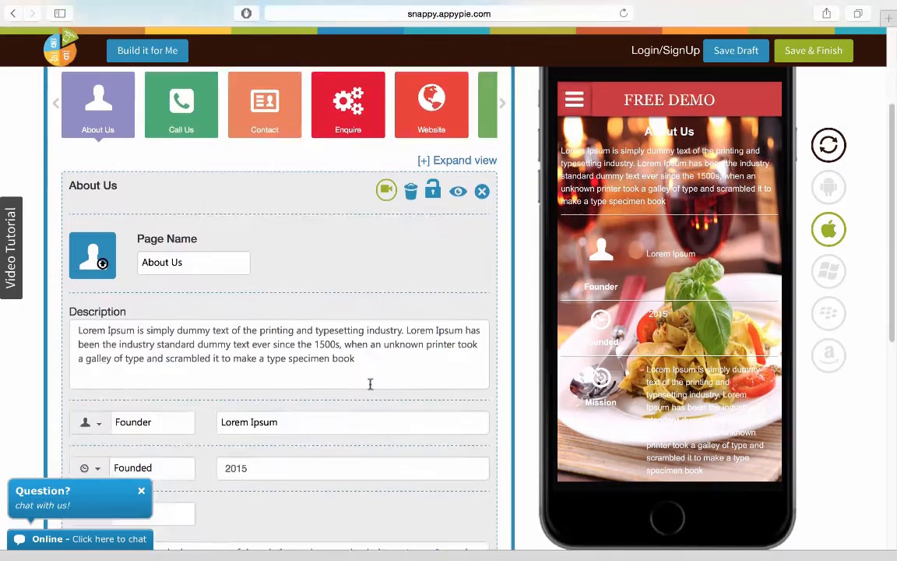
scroll("down", 3)
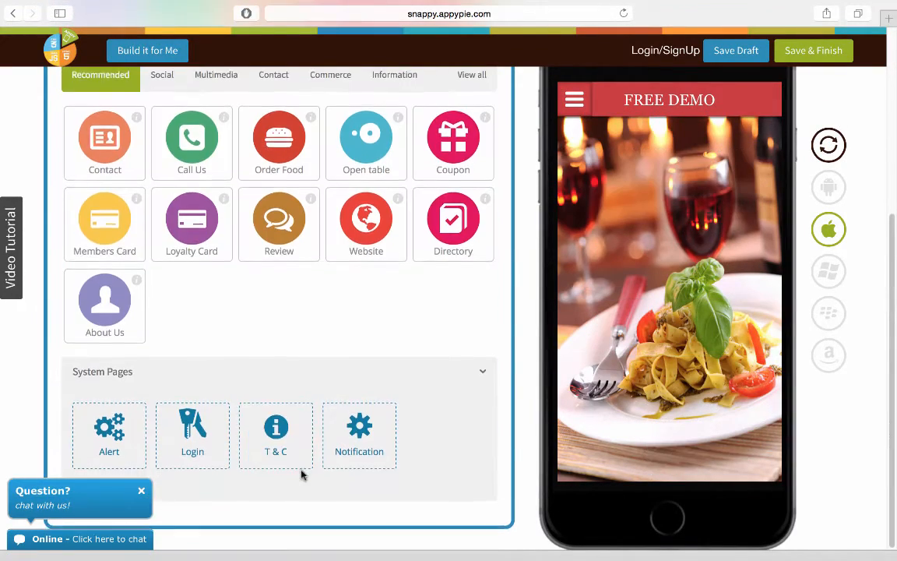
left_click(359, 433)
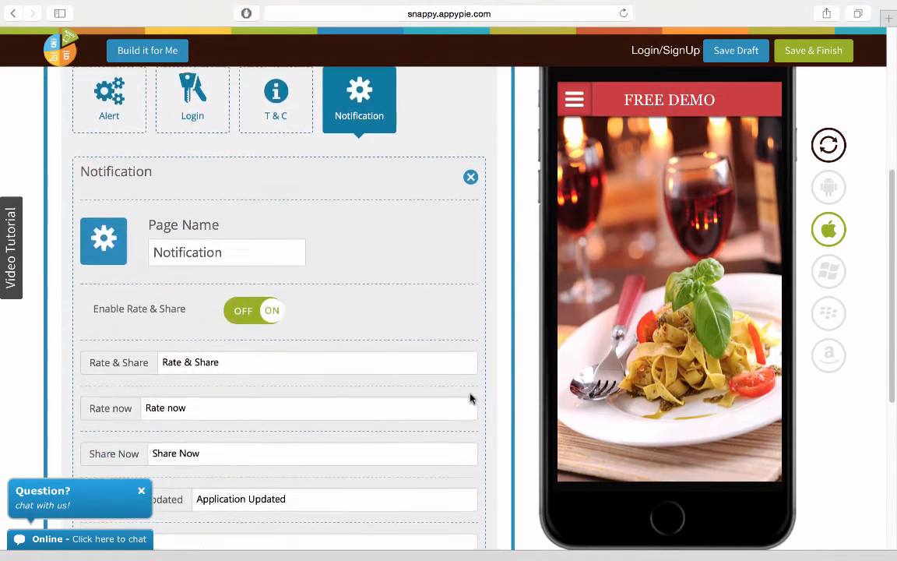
scroll("down", 3)
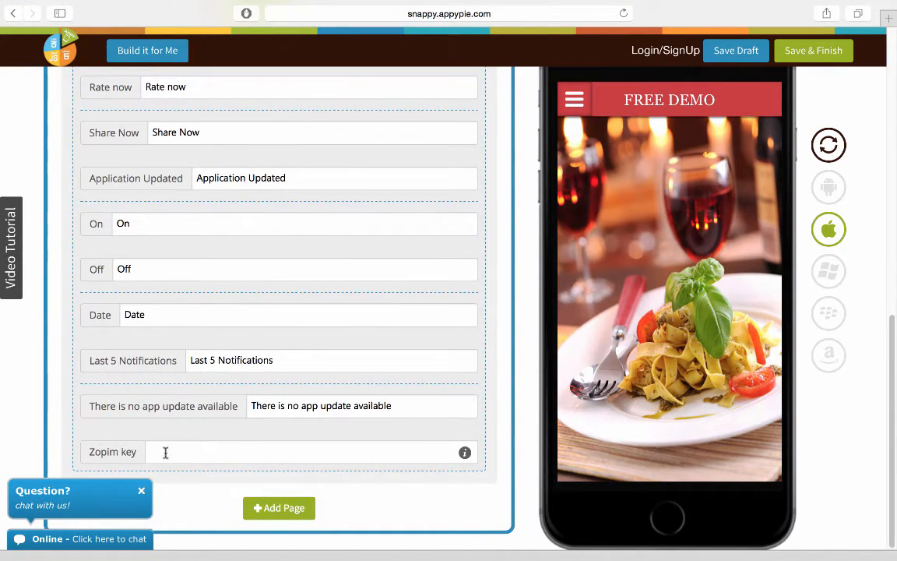
mouse_move(464, 452)
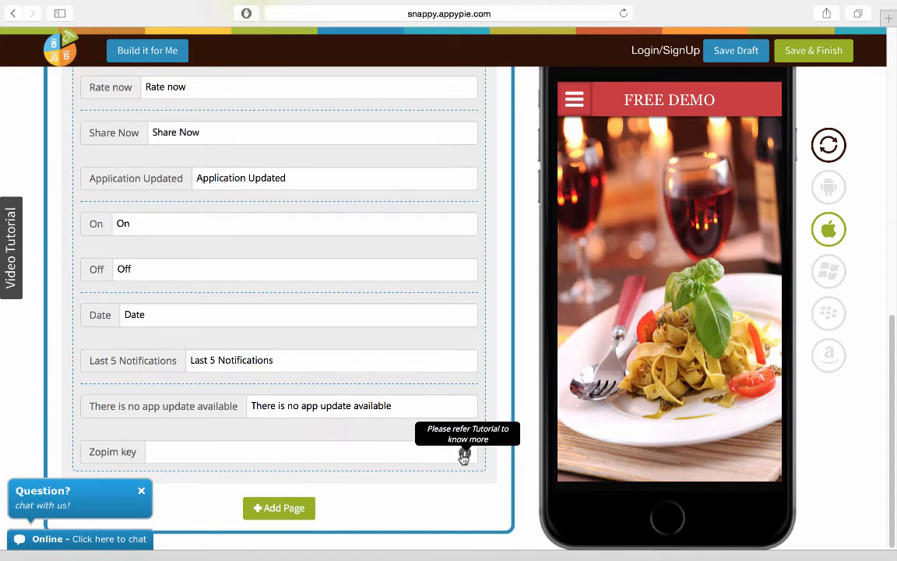
- Show the How to add Zopim Chat guide with the sign-up and email-verification screenshots expanded
left_click(464, 453)
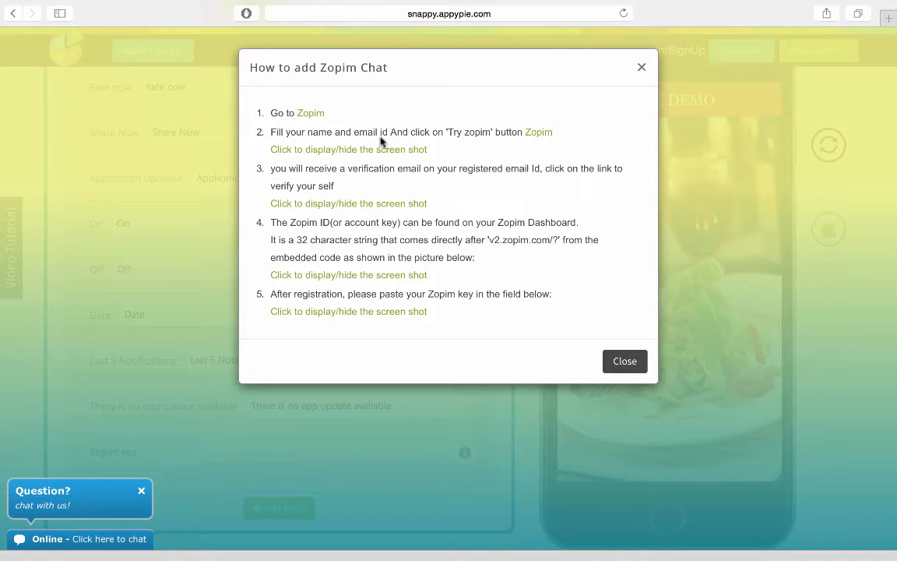
left_click(349, 149)
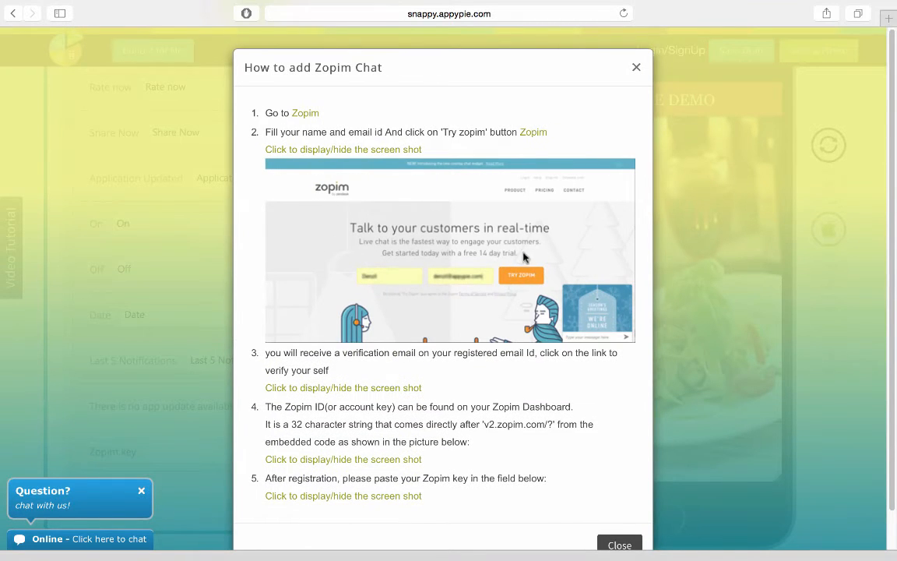
mouse_move(527, 286)
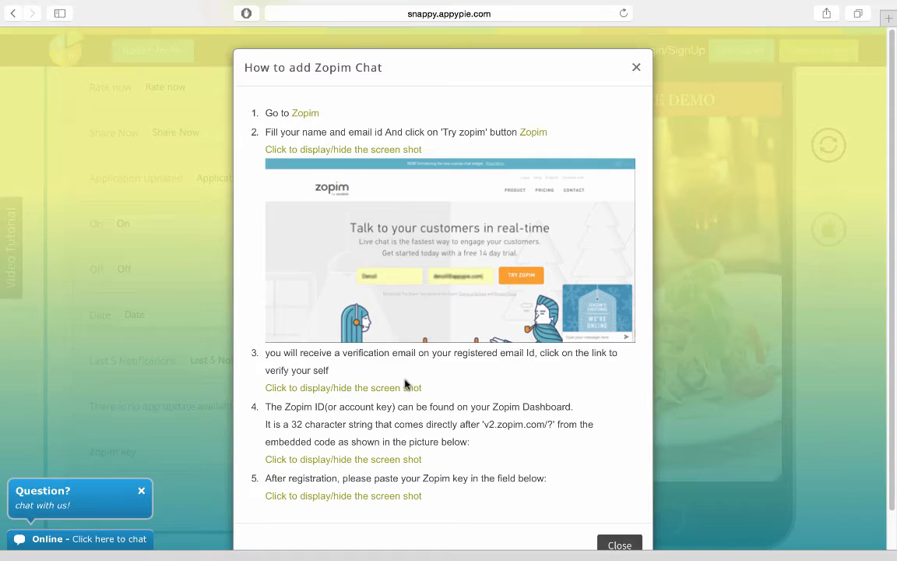
left_click(343, 387)
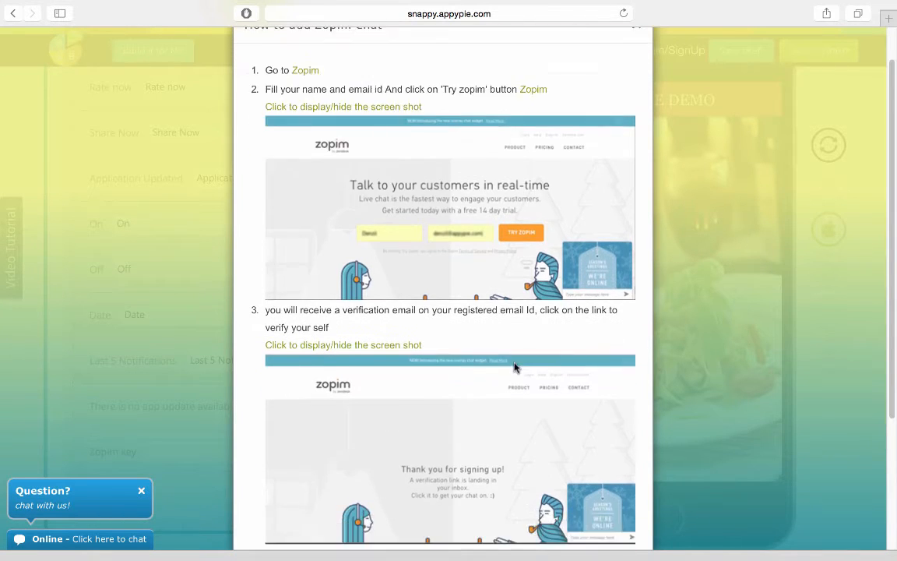
- Review the Zopim key step screenshot and step 5, then close the guide back to the Notification page
scroll("down", 3)
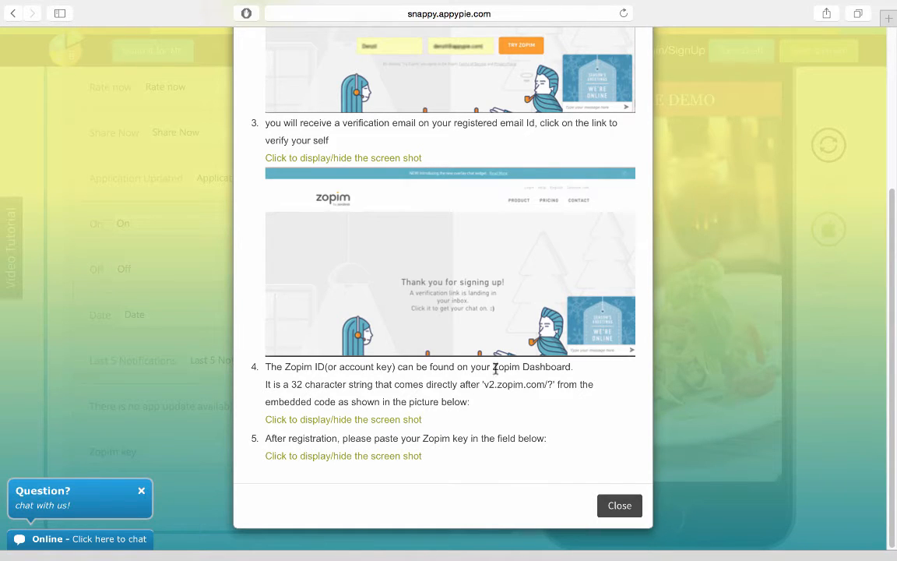
left_click(342, 419)
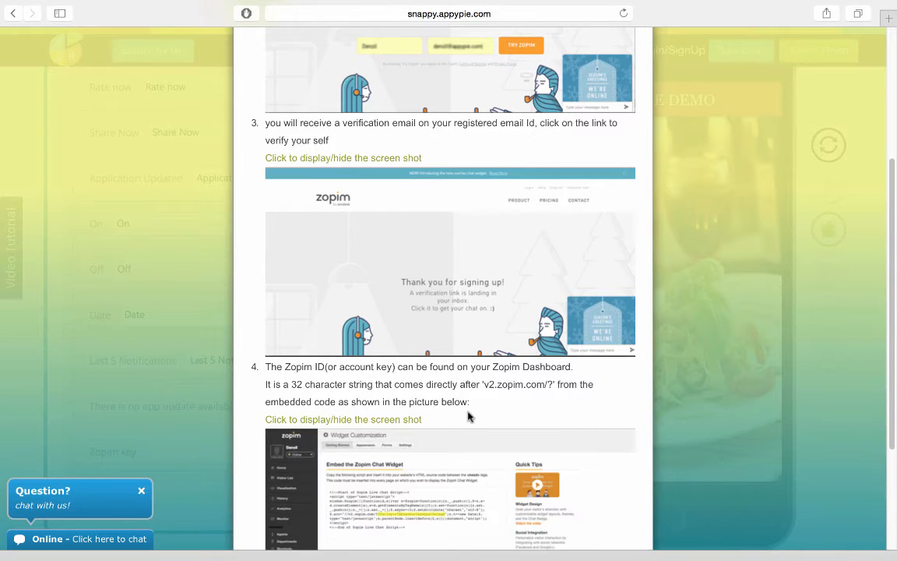
scroll("down", 3)
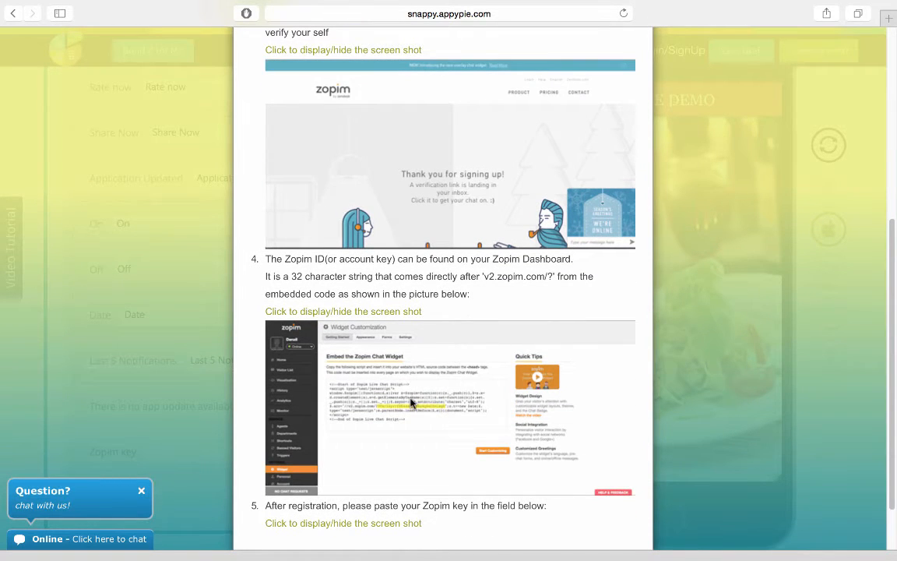
scroll("down", 3)
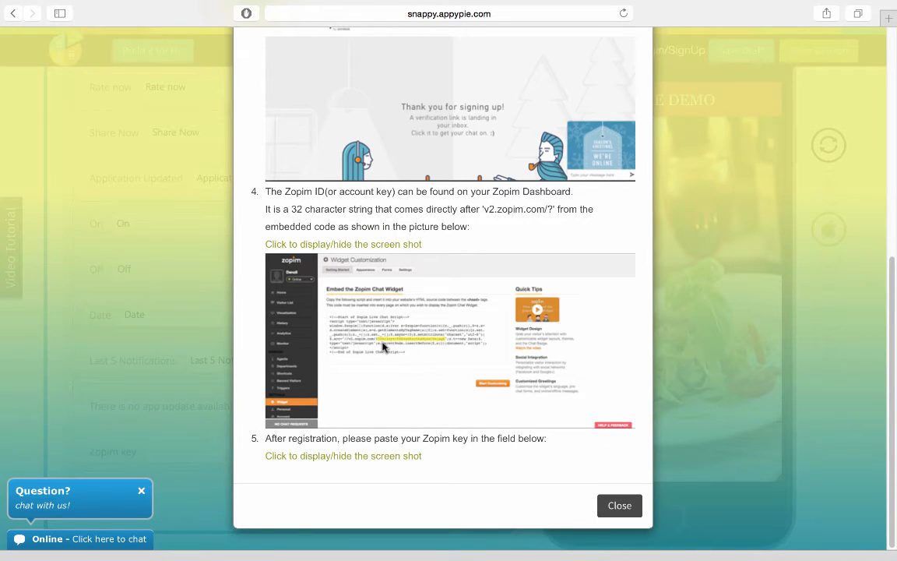
mouse_move(444, 341)
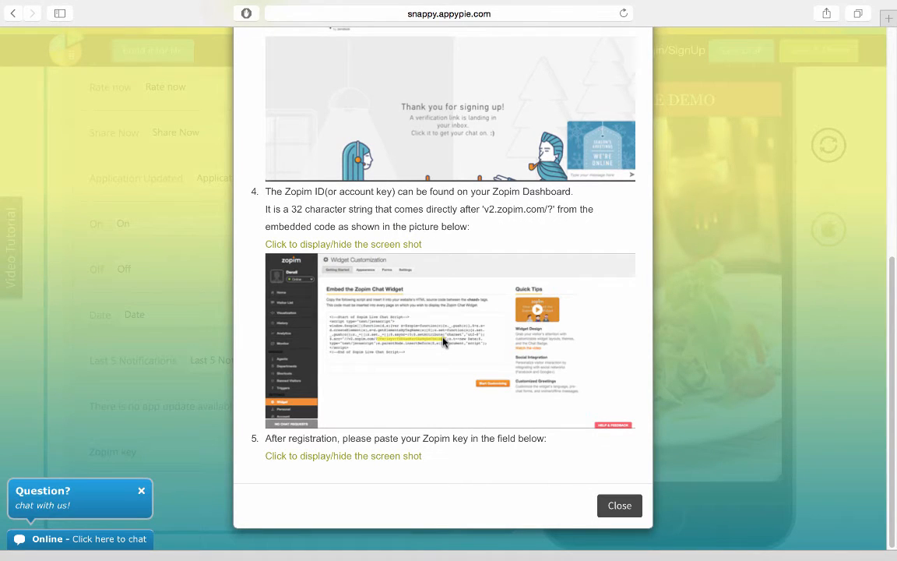
mouse_move(380, 458)
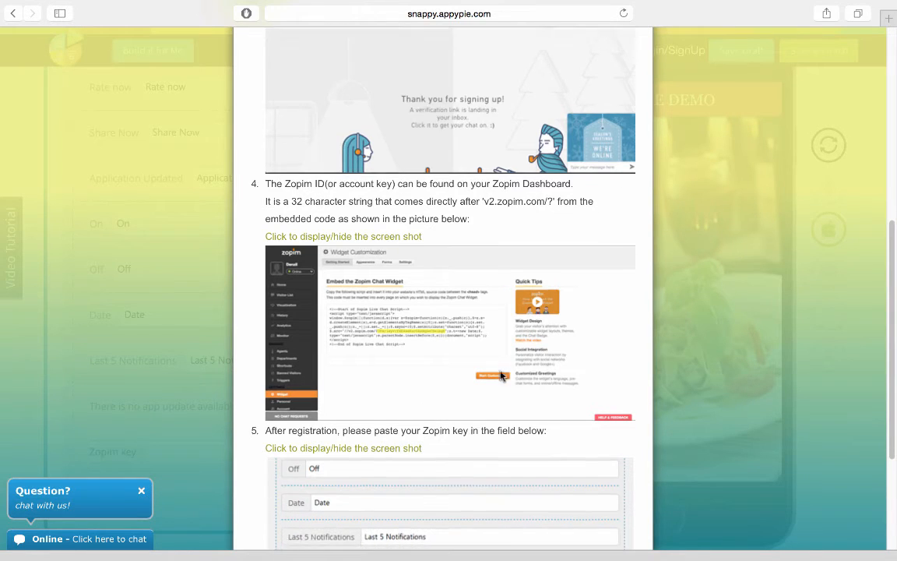
scroll("down", 3)
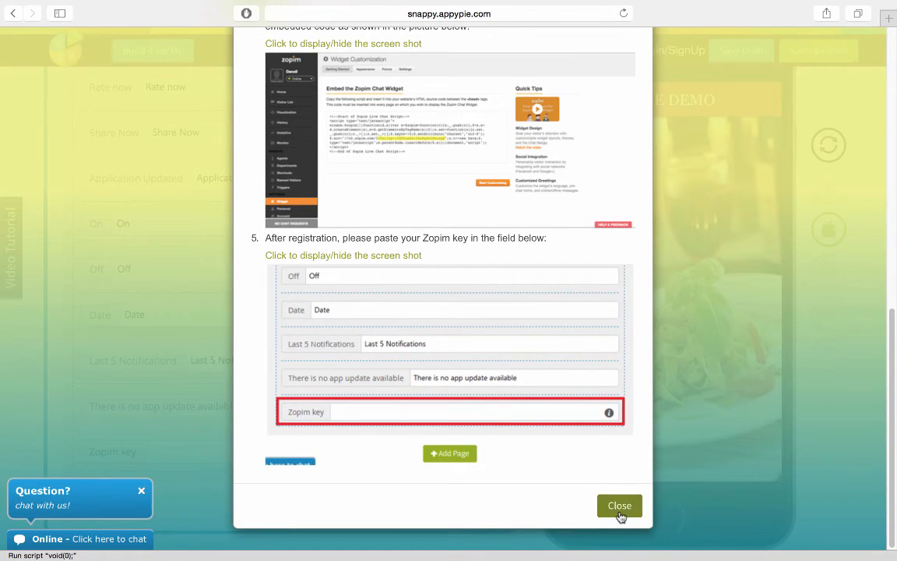
left_click(620, 505)
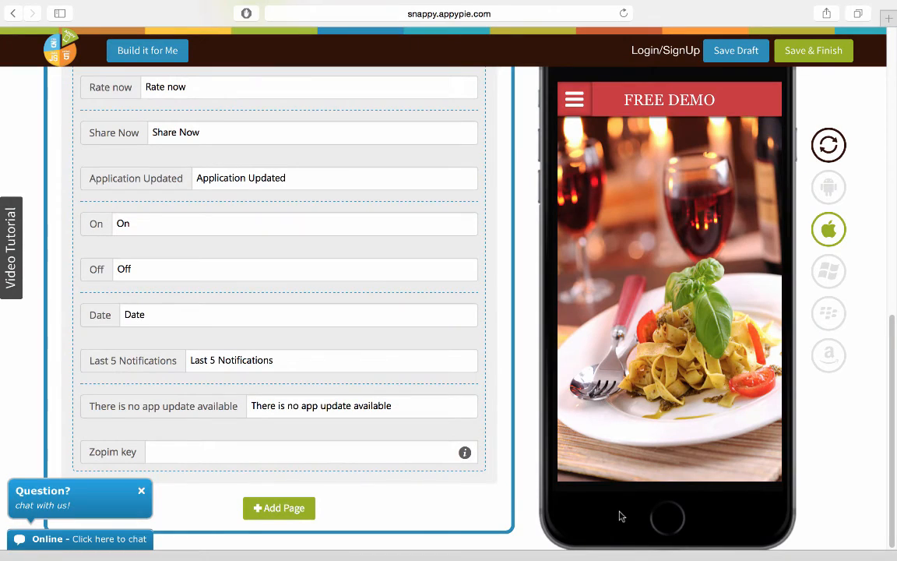